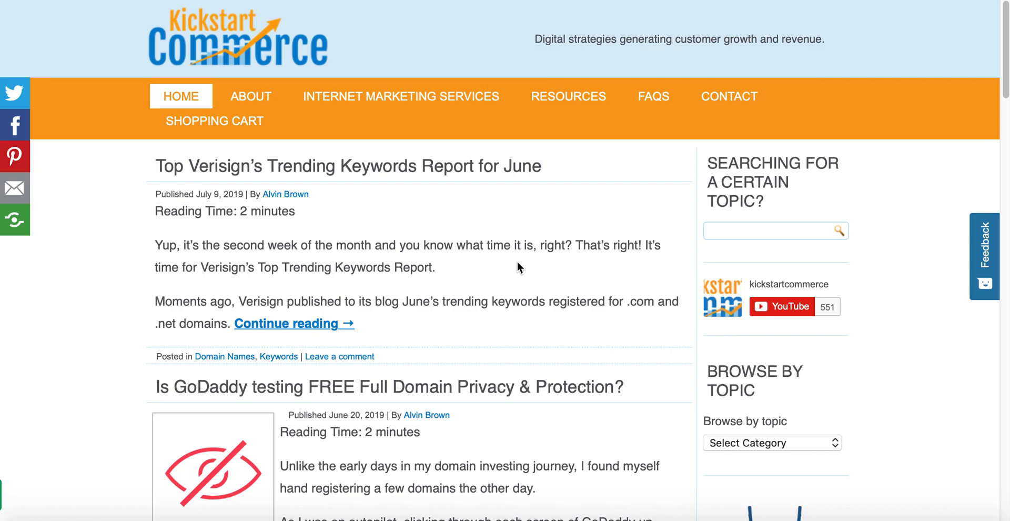
mouse_move(860, 44)
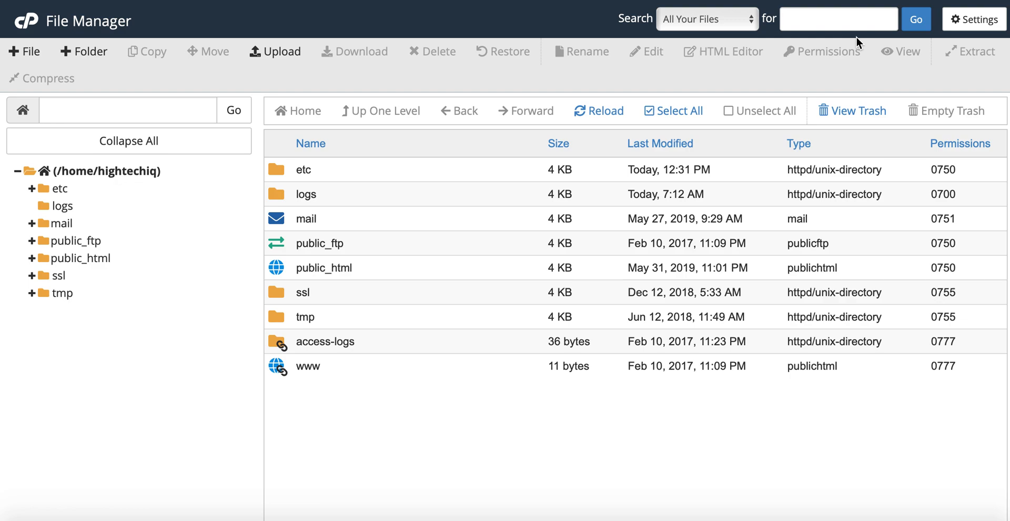
mouse_move(961, 51)
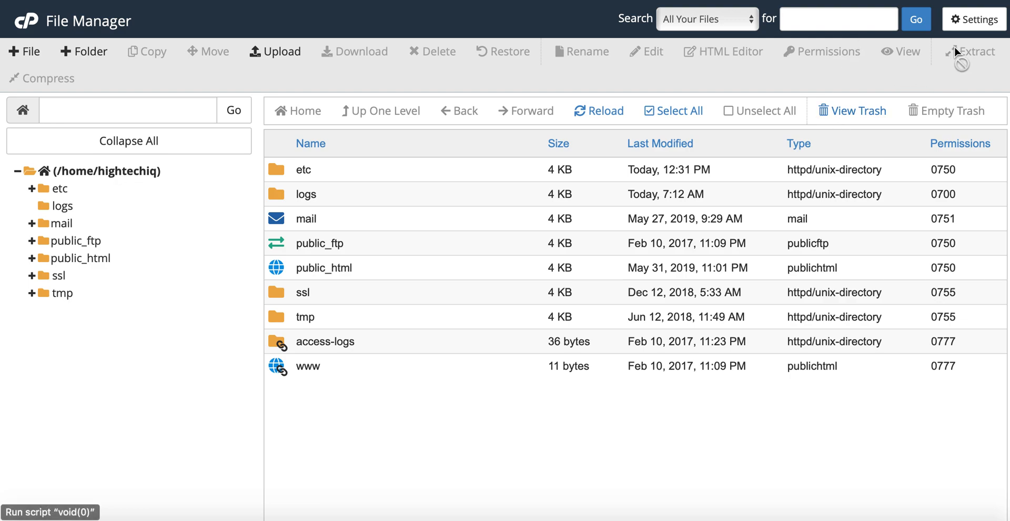
mouse_move(805, 212)
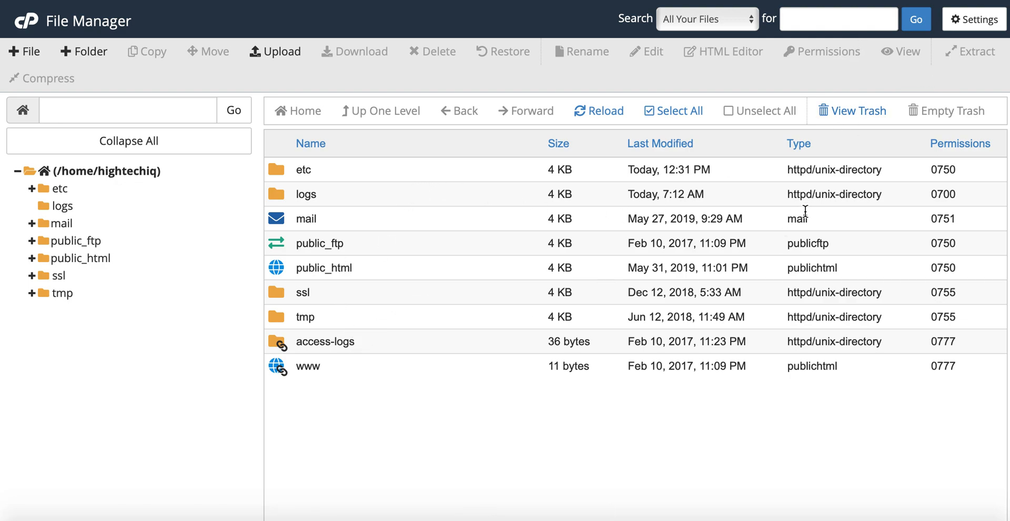
mouse_move(974, 18)
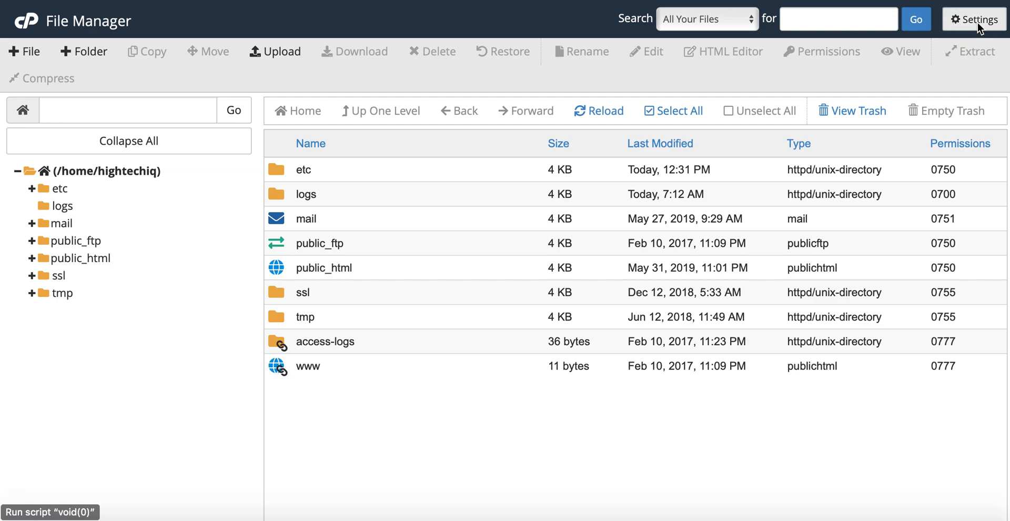
Enable Show Hidden Files (dotfiles) and set Web Root (public_html or www) as default folder, then save
left_click(974, 18)
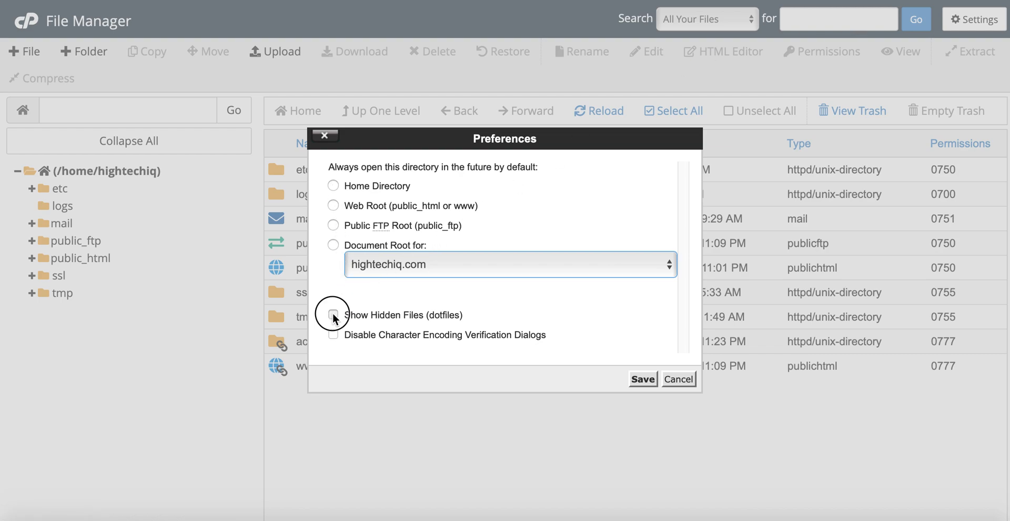
left_click(334, 315)
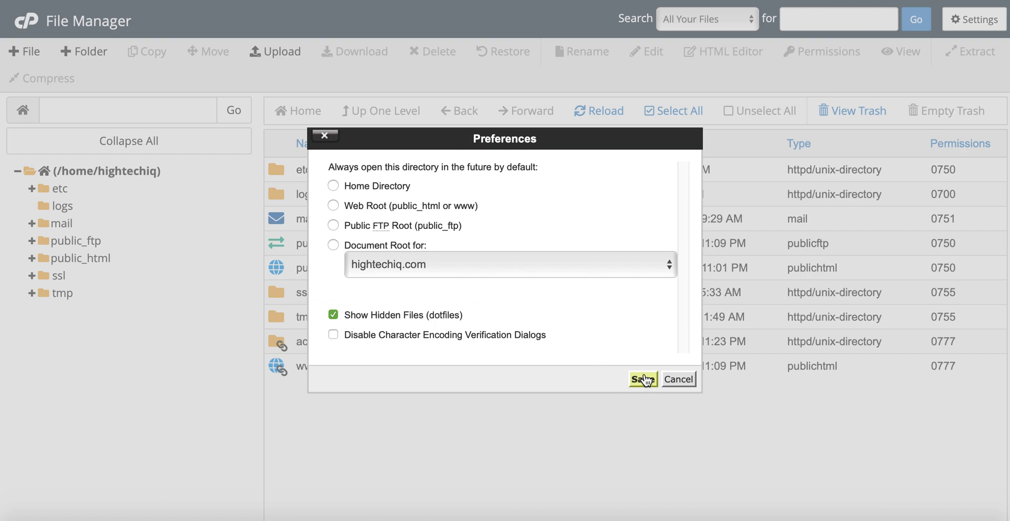
mouse_move(424, 290)
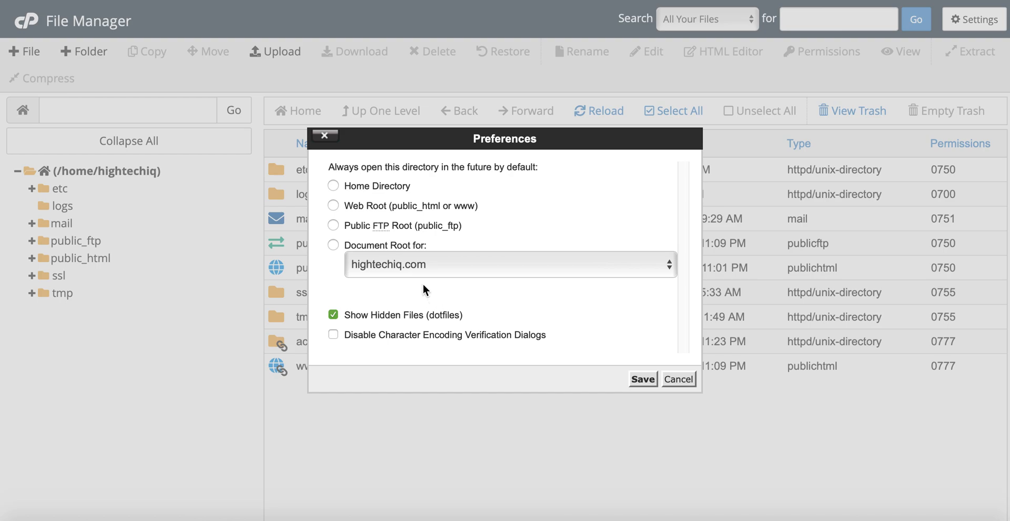
left_click(334, 205)
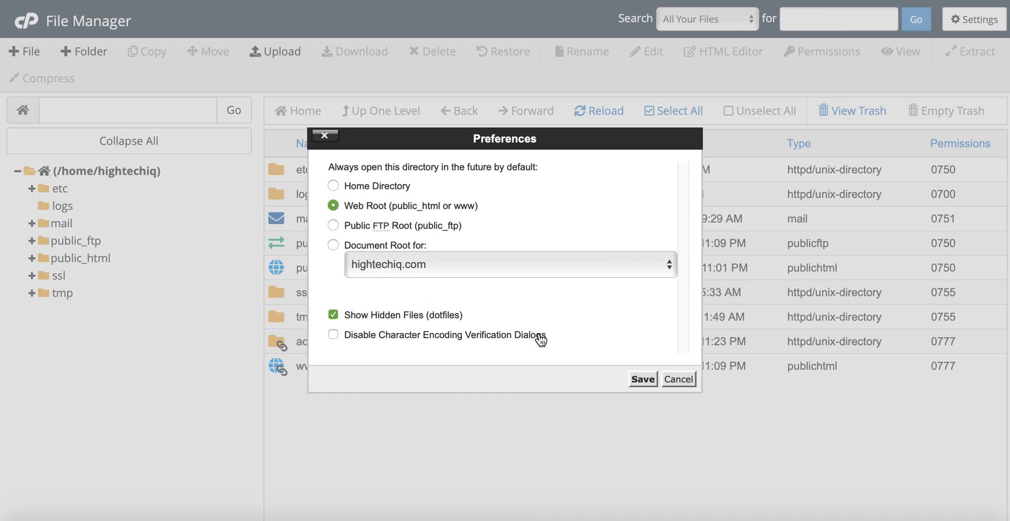
mouse_move(642, 379)
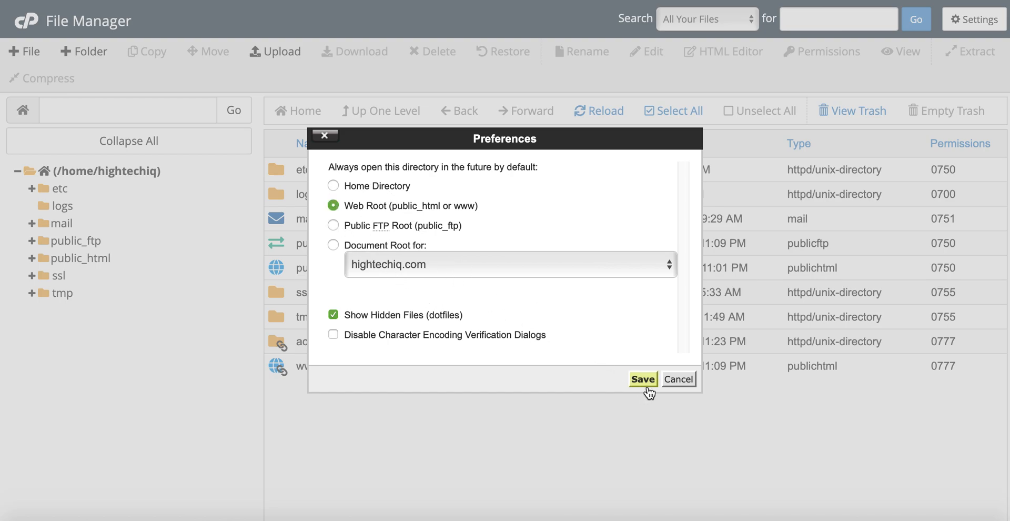
left_click(642, 379)
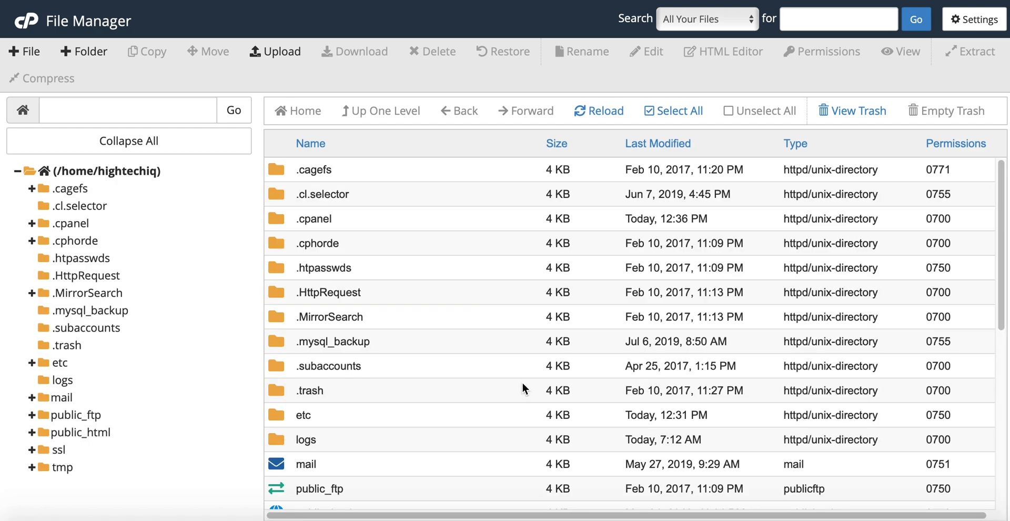
Scroll the file list and bring the Preferences dialog back up
scroll("down", 3)
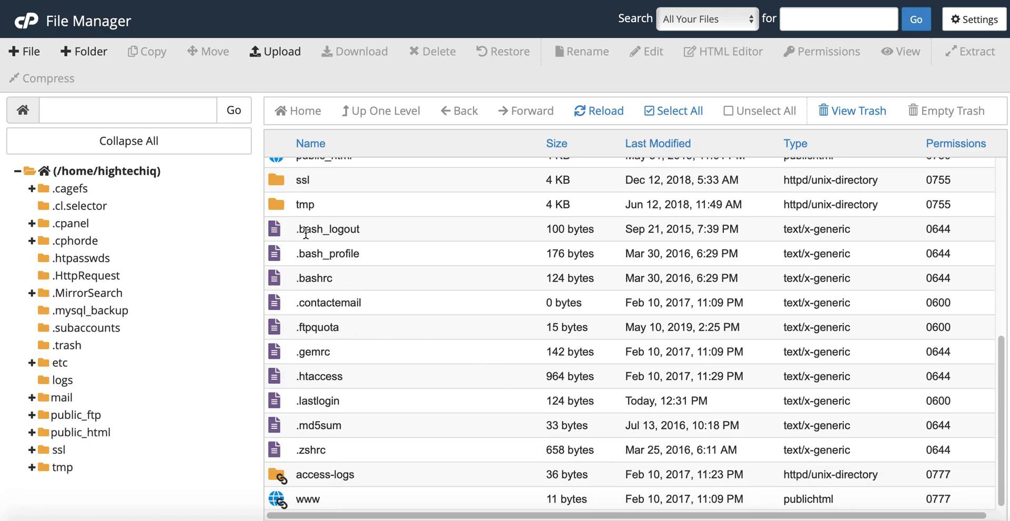
mouse_move(325, 241)
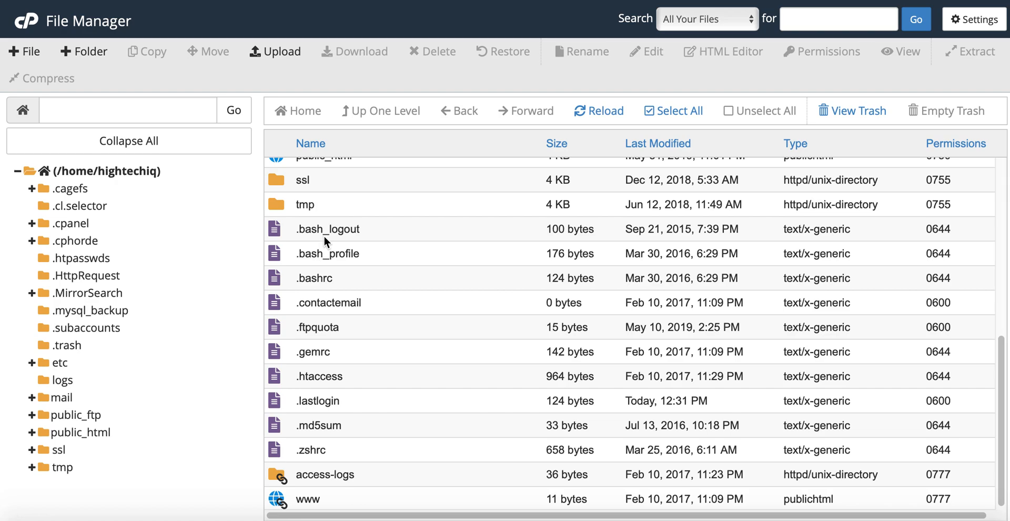
left_click(974, 19)
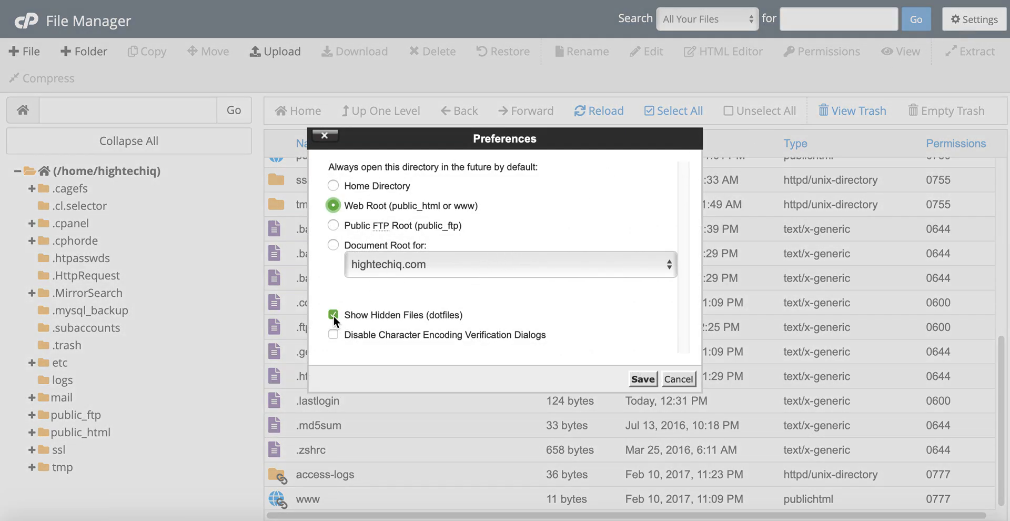
Save preferences with hidden files turned off, then enter the public_html folder
left_click(334, 315)
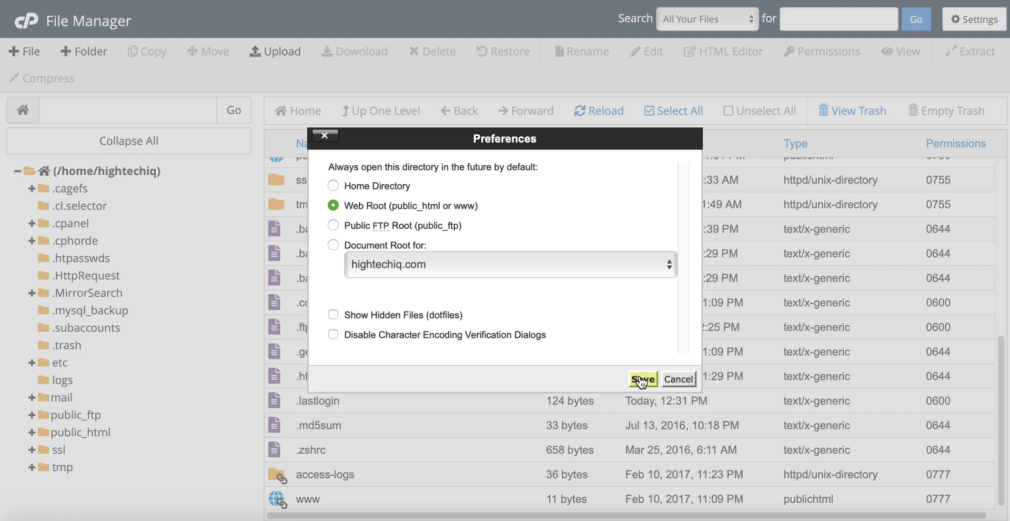
left_click(642, 379)
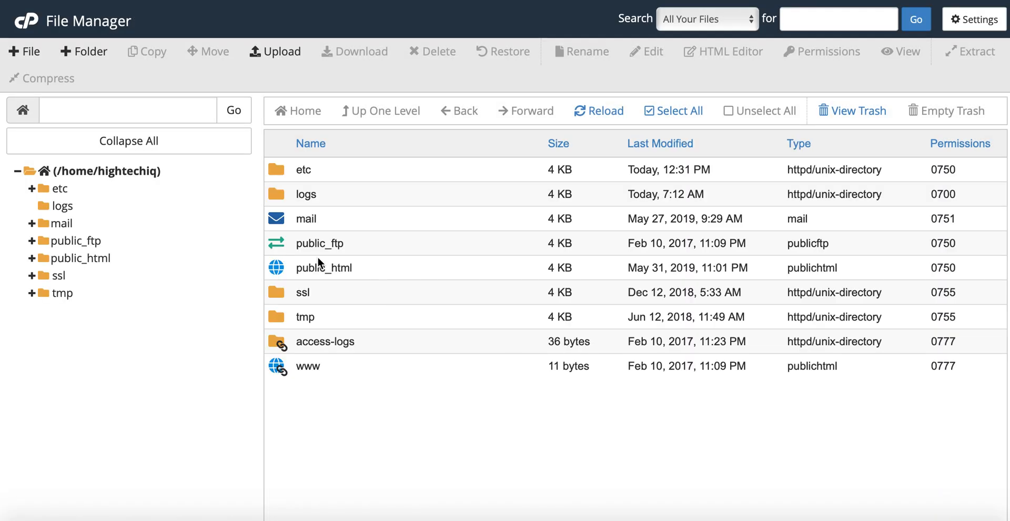
double_click(325, 268)
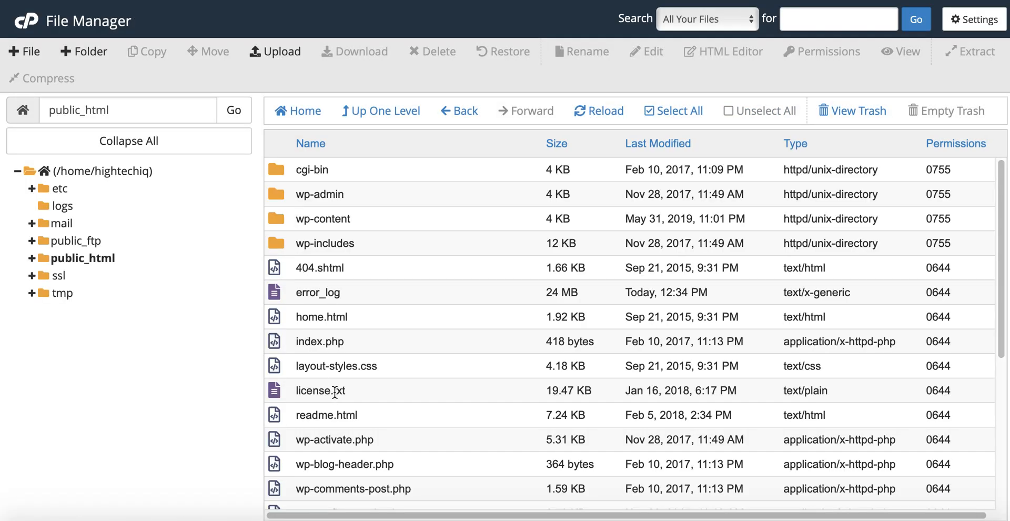
mouse_move(783, 288)
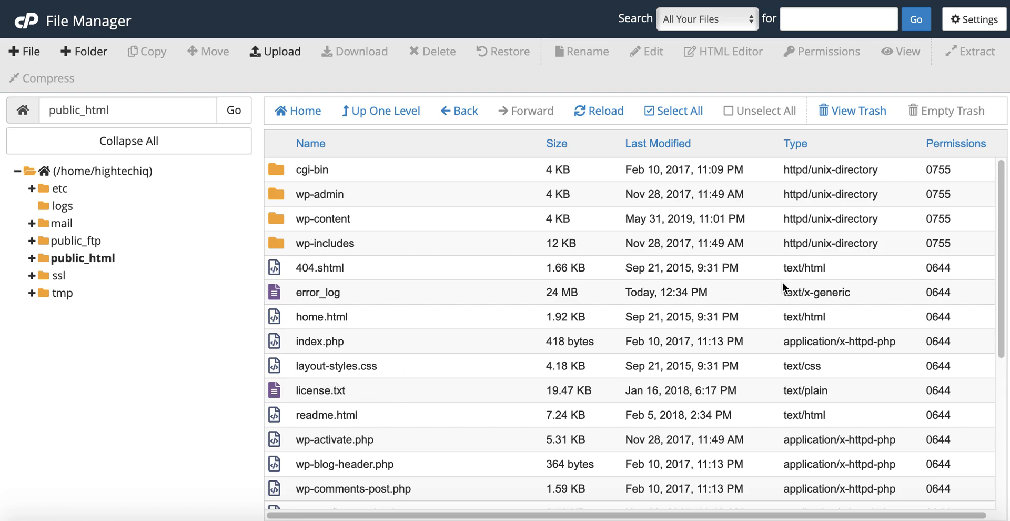
Re-enable Show Hidden Files and save so .htaccess appears in public_html
left_click(975, 19)
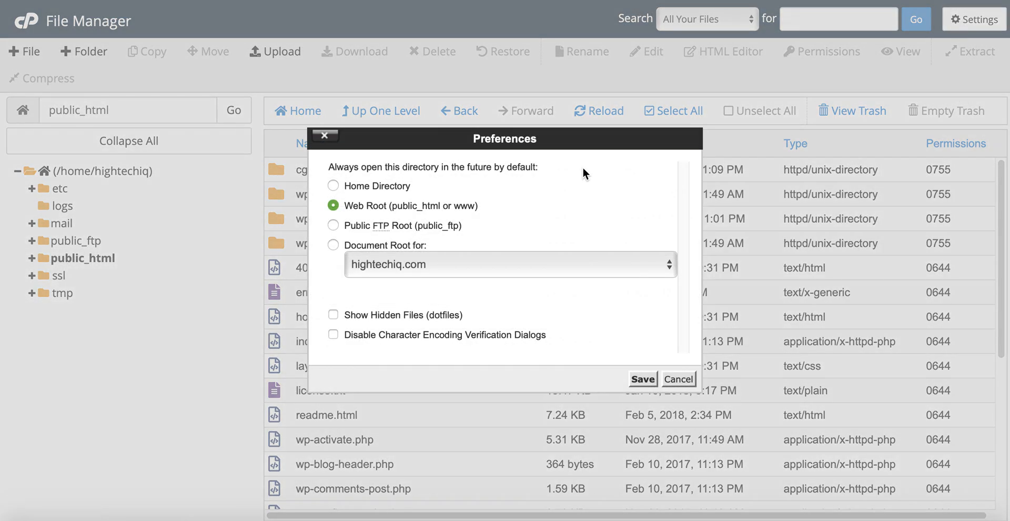
left_click(333, 315)
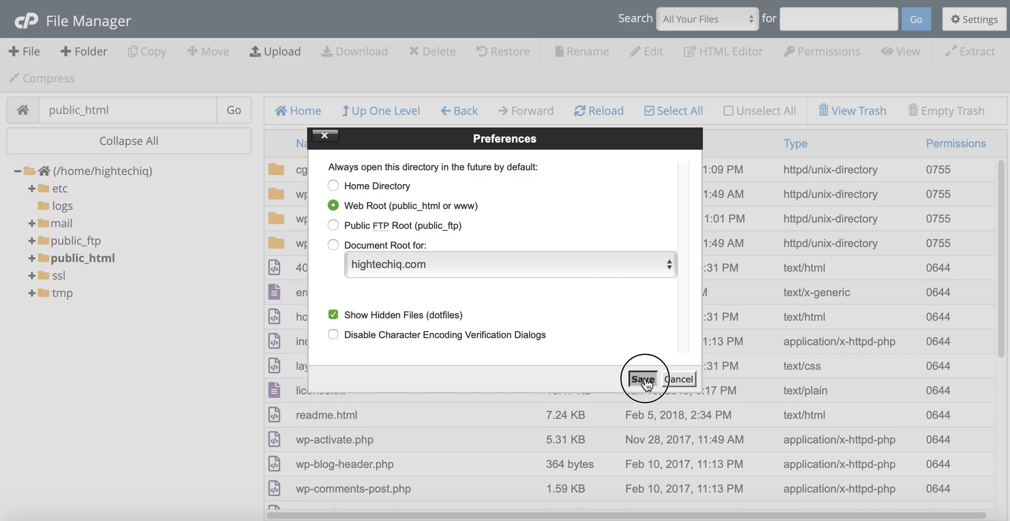
left_click(642, 379)
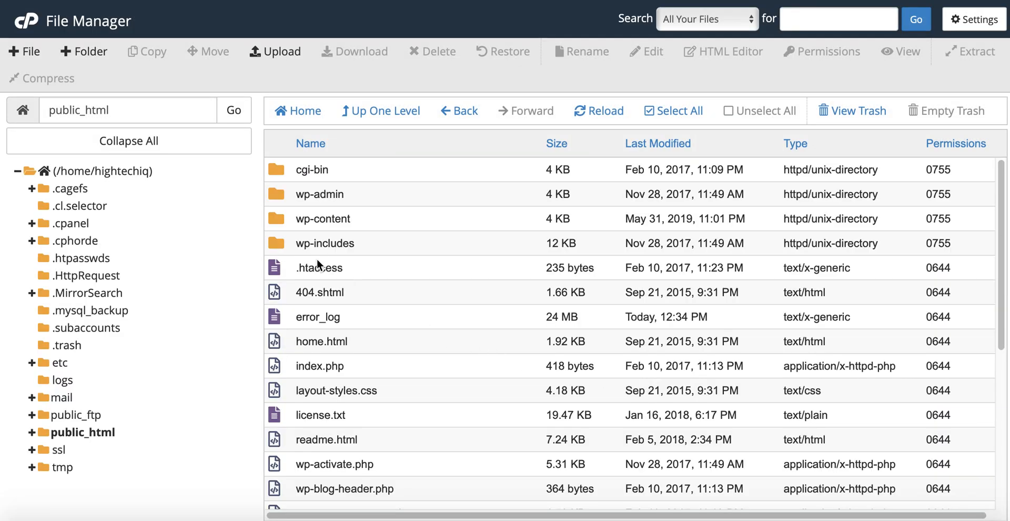
mouse_move(328, 269)
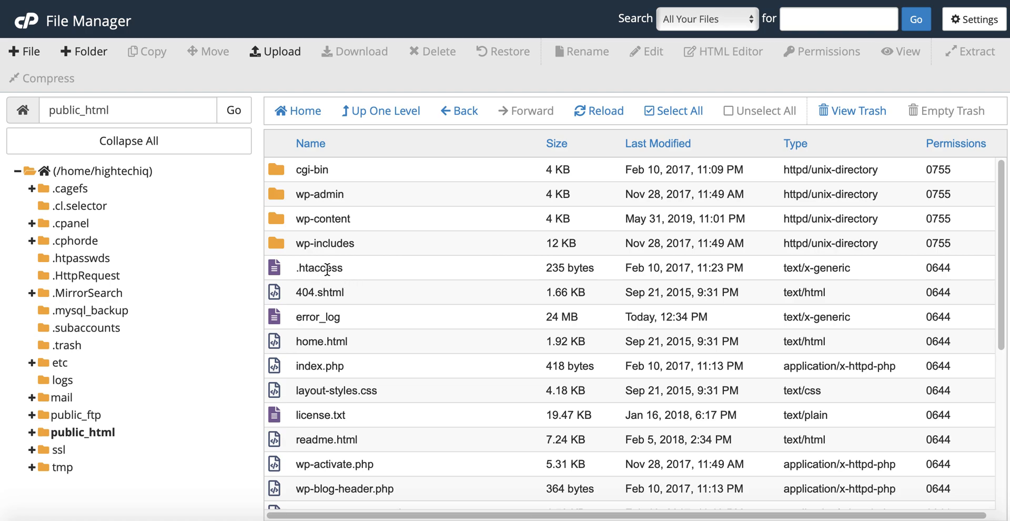
mouse_move(318, 268)
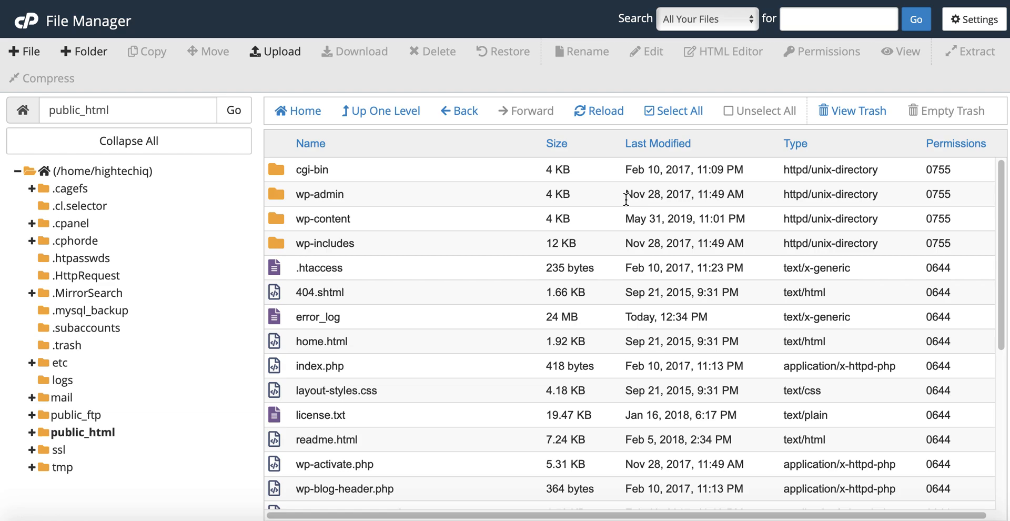
mouse_move(609, 169)
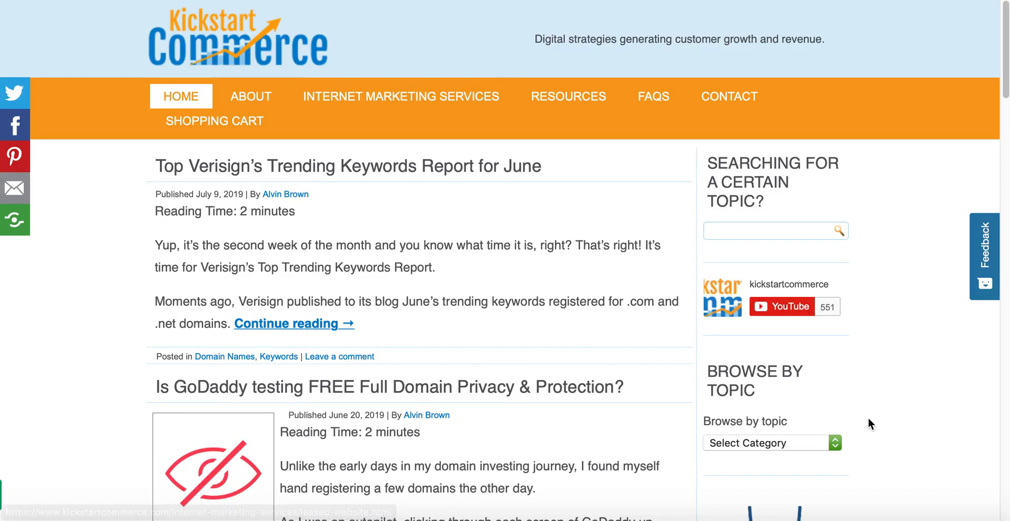
Scroll down the blog homepage to the GoDaddy privacy and CashParking articles
scroll("down", 3)
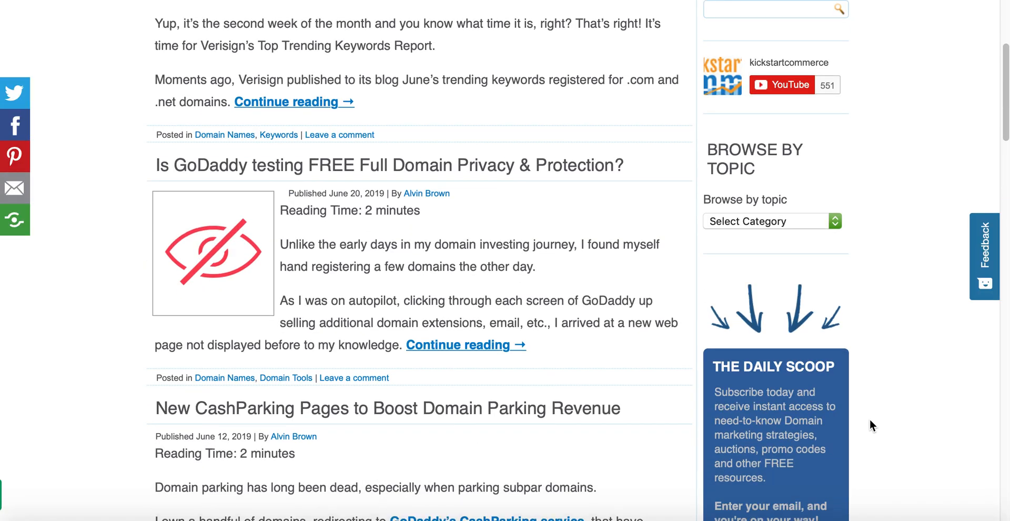
scroll("down", 3)
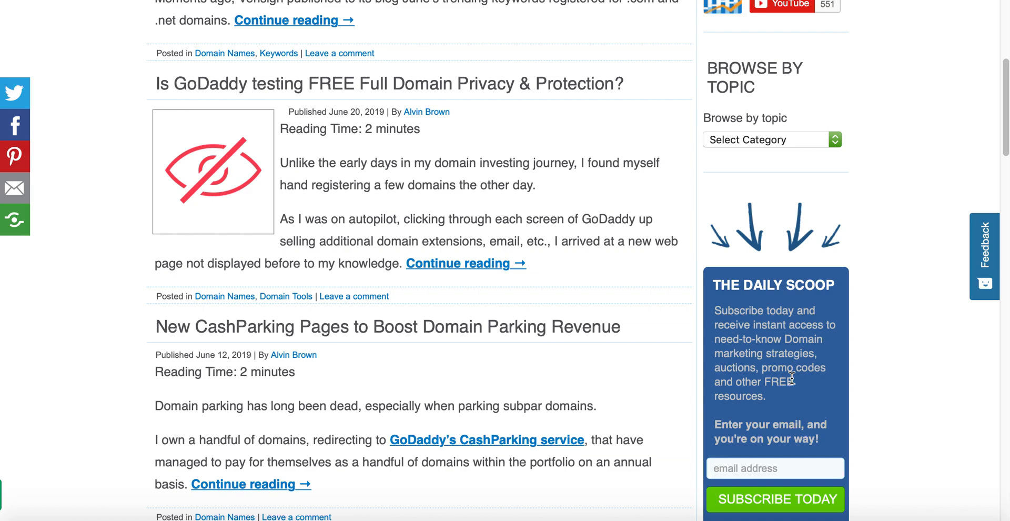
mouse_move(790, 401)
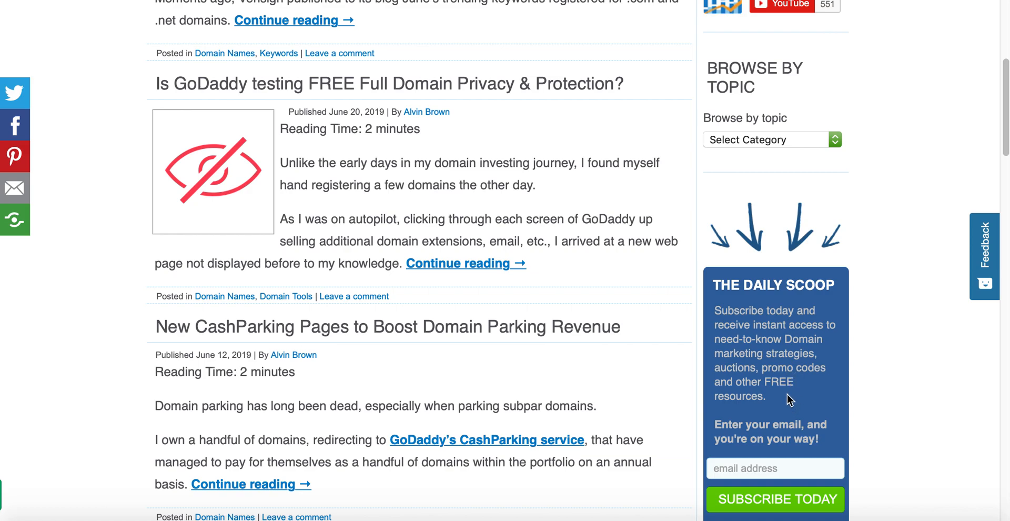